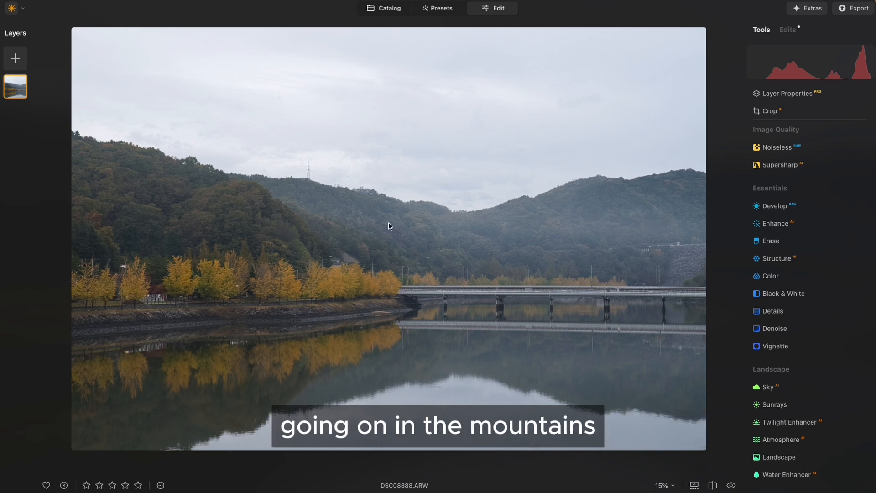
mouse_move(522, 200)
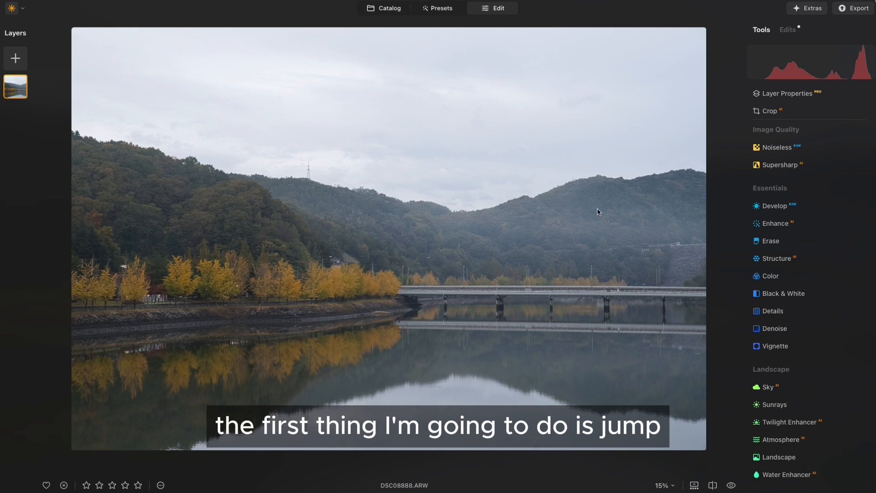
Raise Smart Contrast to 69 in the Develop light settings.
left_click(776, 206)
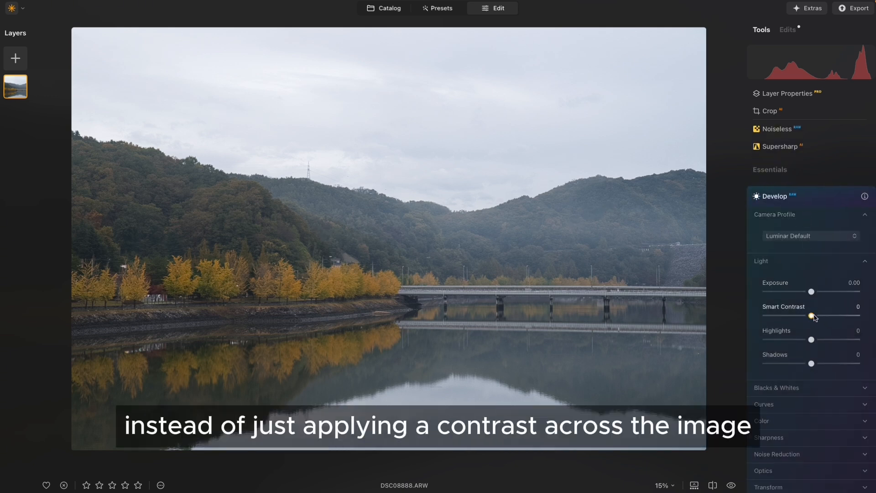
left_click_drag(810, 315, 823, 315)
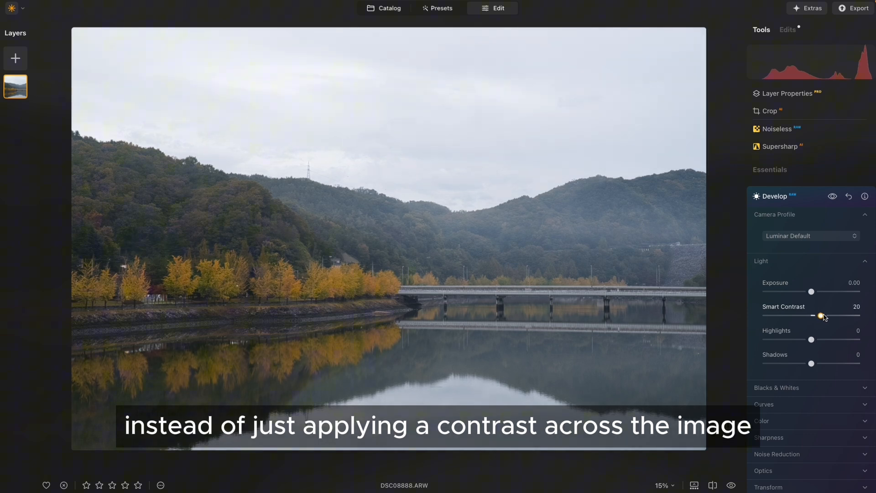
left_click_drag(822, 315, 830, 315)
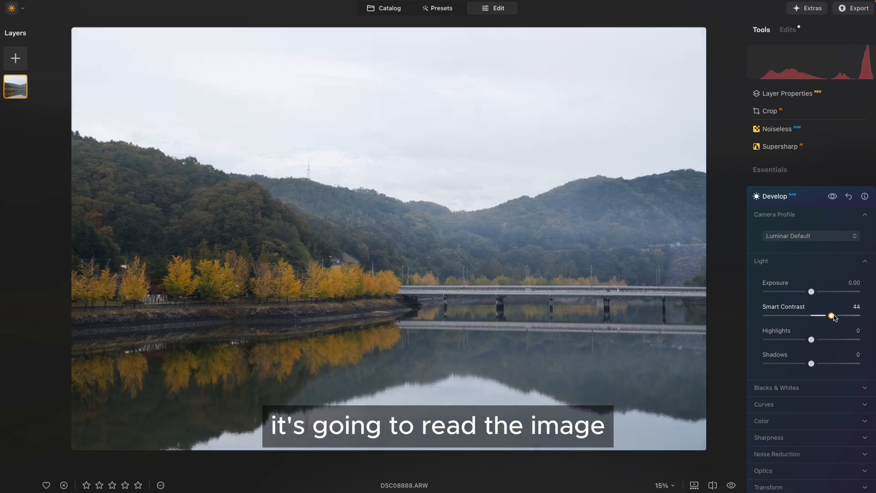
left_click_drag(831, 315, 838, 315)
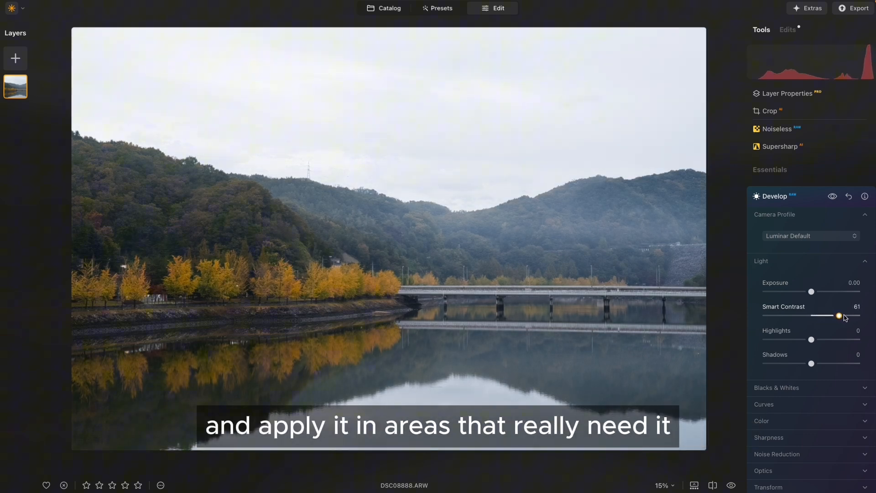
left_click_drag(838, 316, 845, 316)
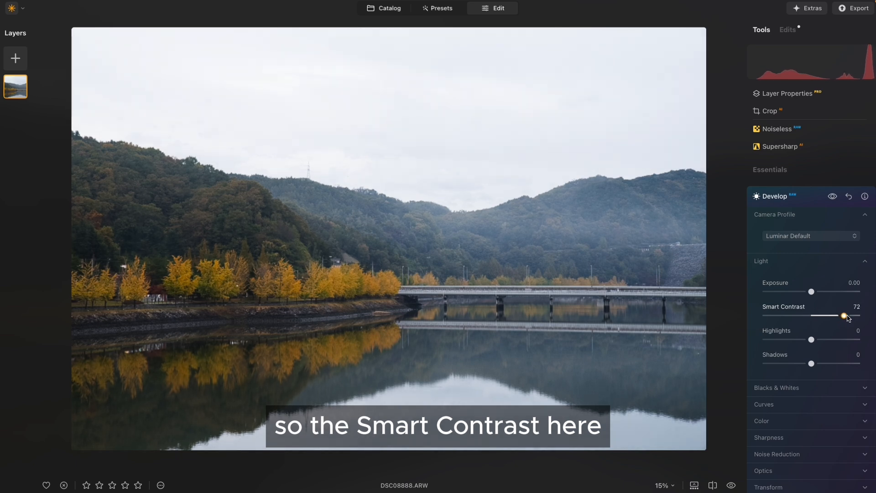
left_click_drag(845, 316, 844, 316)
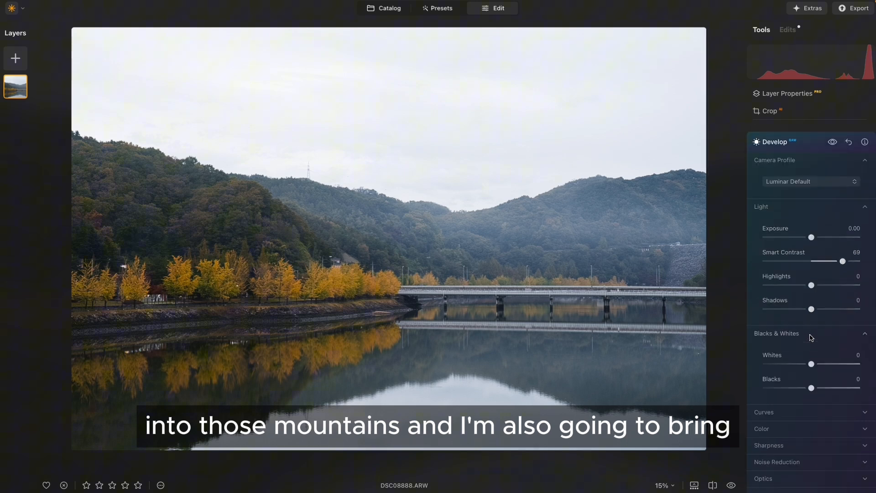
Lower Shadows to -15 and Highlights to -46.
left_click_drag(812, 310, 809, 303)
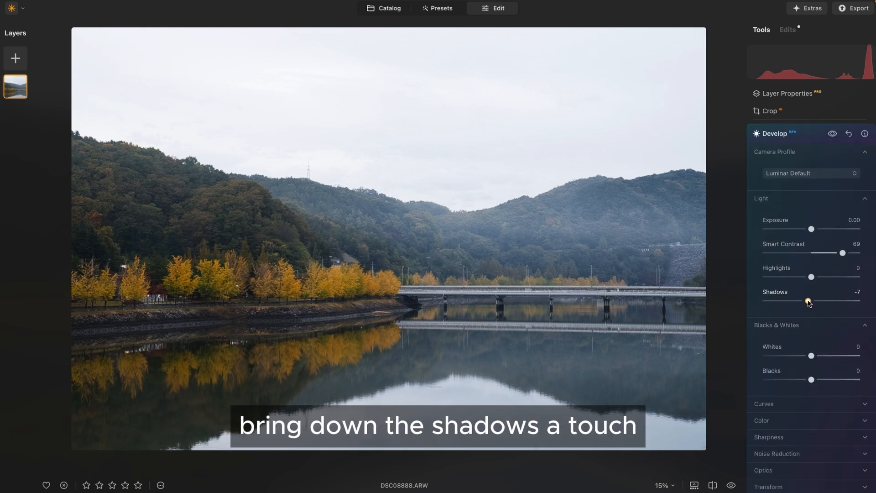
left_click_drag(808, 301, 803, 301)
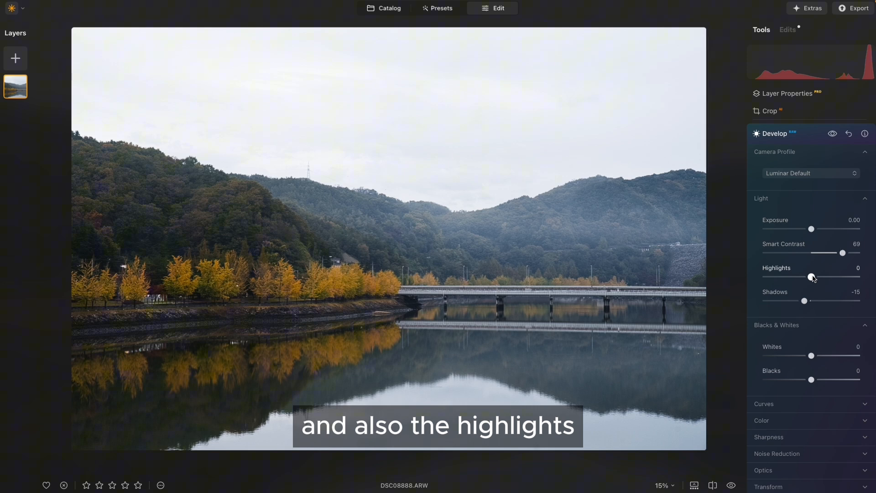
left_click_drag(812, 277, 790, 277)
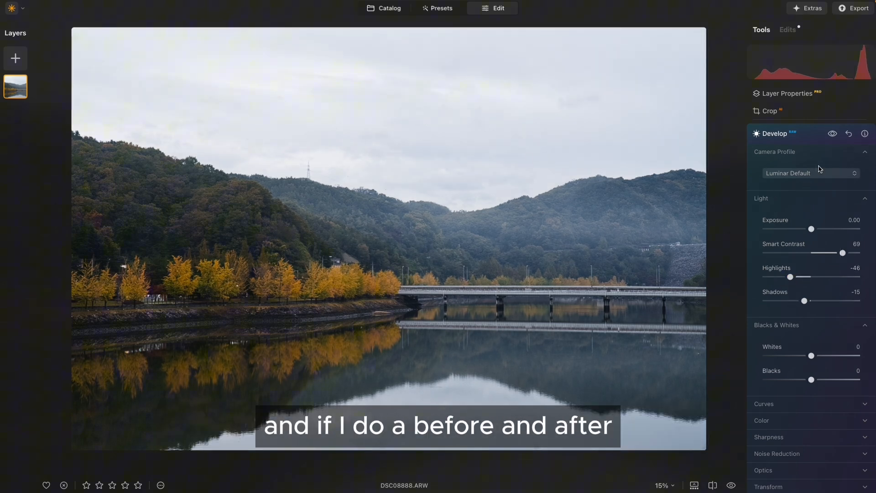
left_click(832, 133)
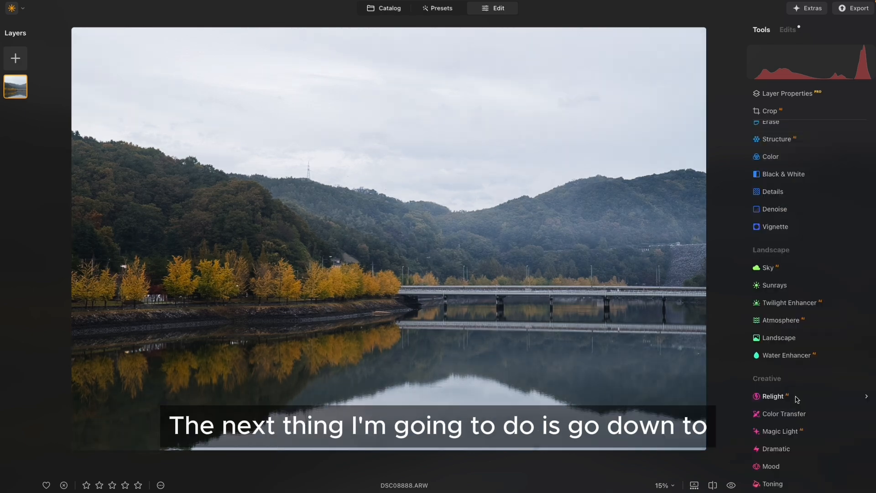
In Relight, fully darken Brightness Near and bring Depth down to 0.
left_click(773, 396)
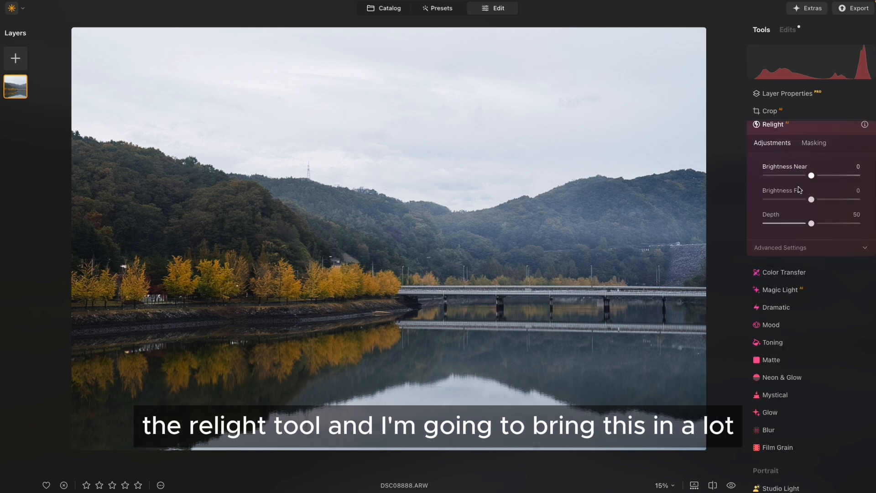
left_click_drag(812, 176, 766, 204)
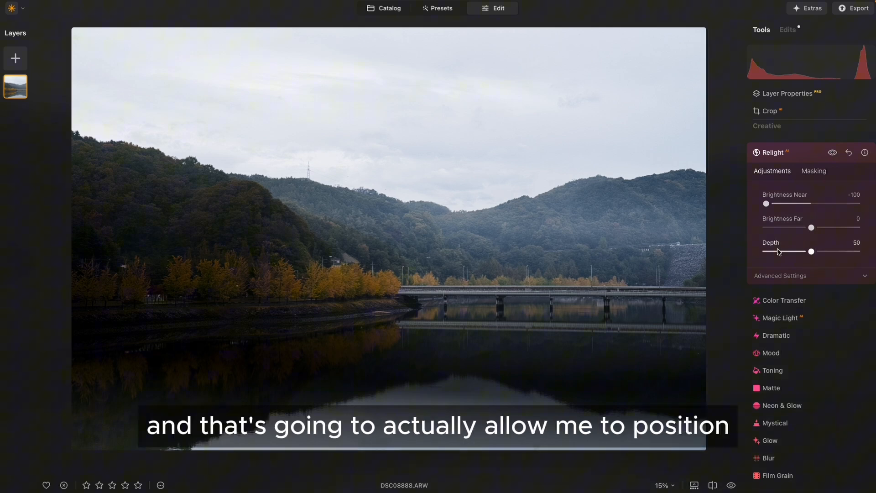
left_click_drag(811, 252, 791, 252)
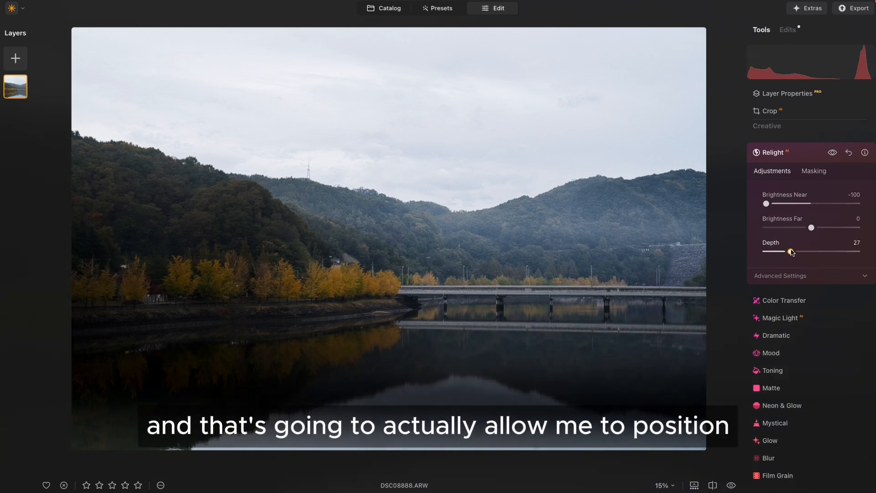
left_click_drag(791, 252, 796, 252)
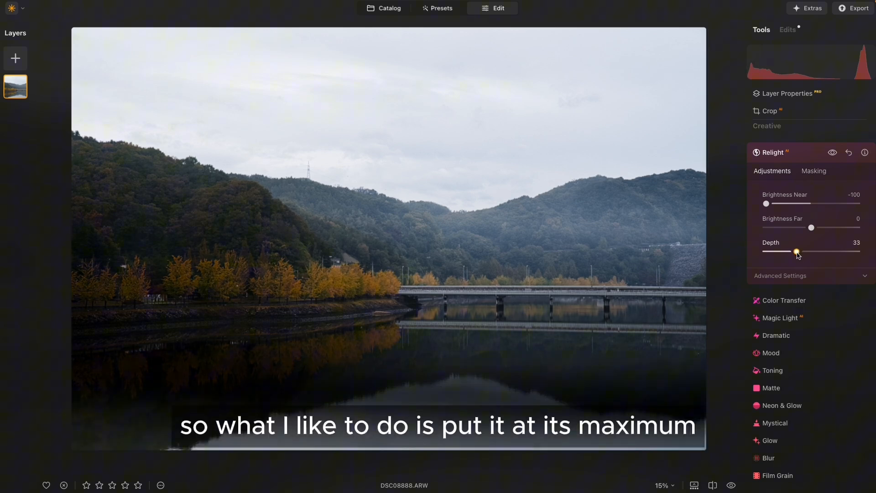
left_click_drag(797, 252, 766, 252)
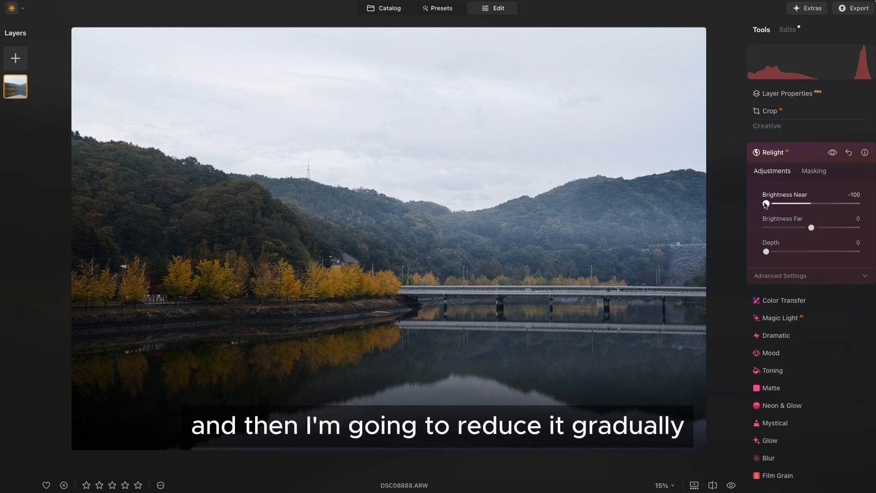
Ease Brightness Near back up to -41.
left_click_drag(767, 203, 778, 204)
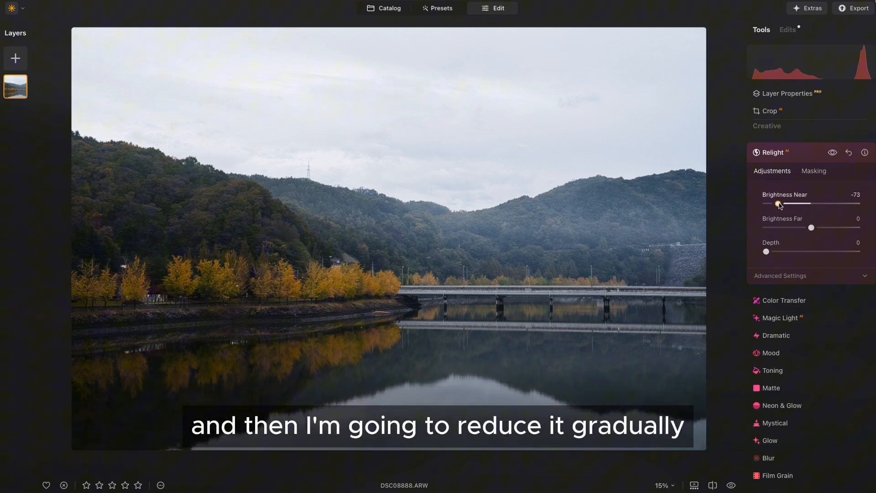
left_click_drag(777, 204, 801, 204)
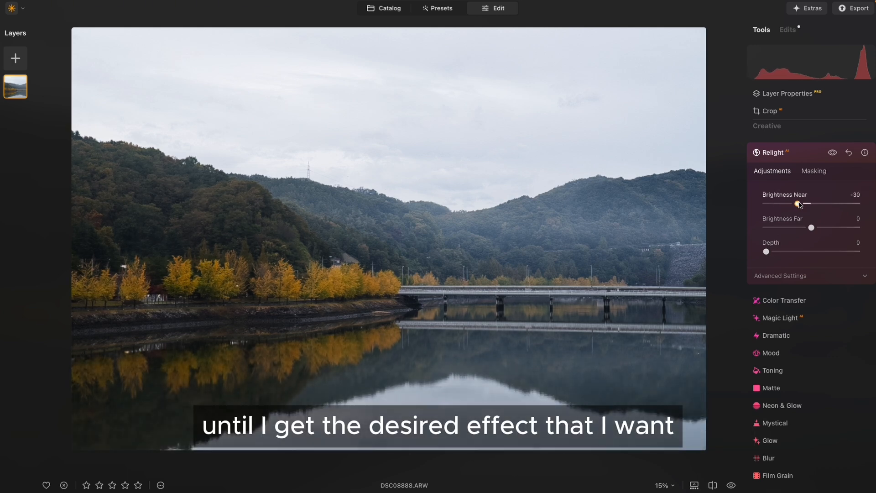
left_click_drag(801, 203, 791, 203)
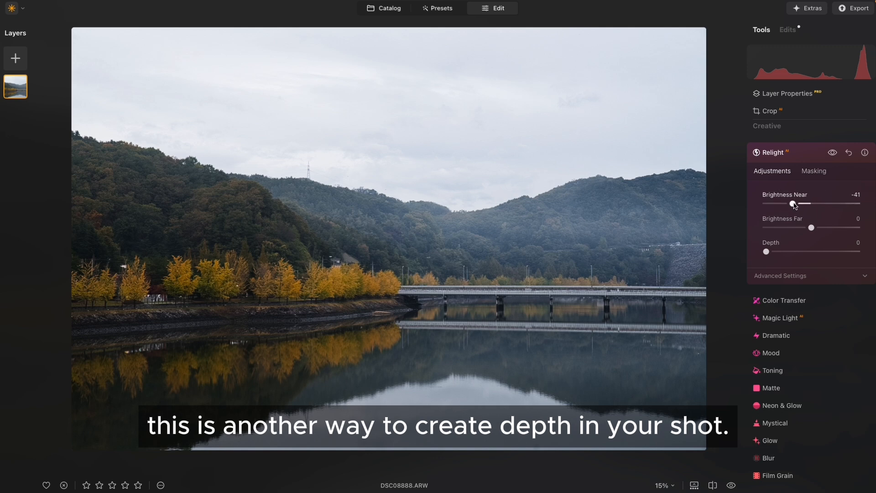
Add Structure with Amount around 28 for extra clarity and detail.
left_click(772, 153)
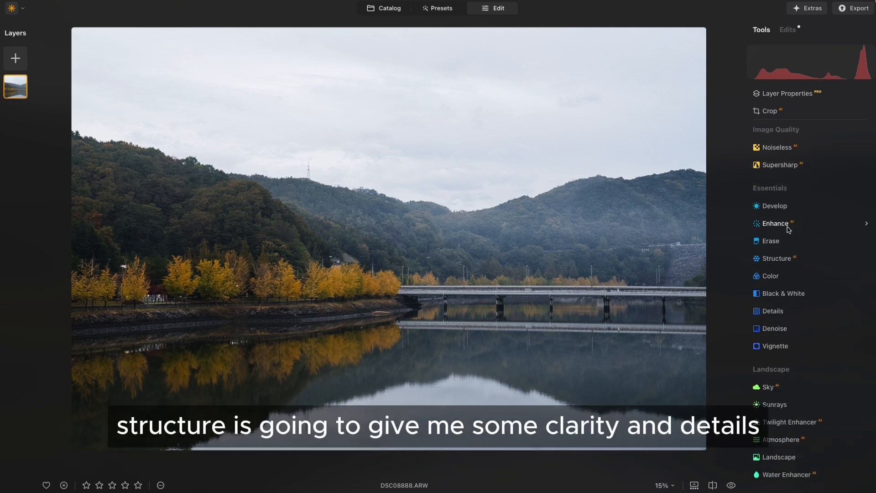
left_click(776, 258)
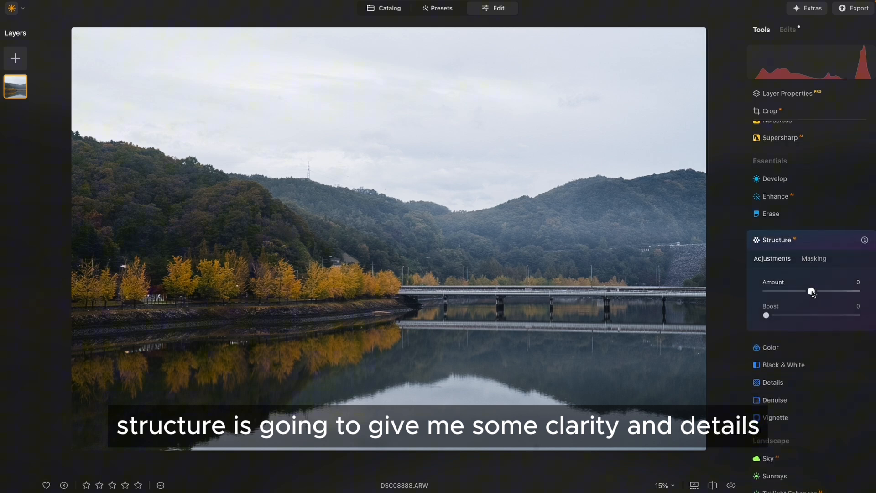
left_click_drag(812, 291, 822, 291)
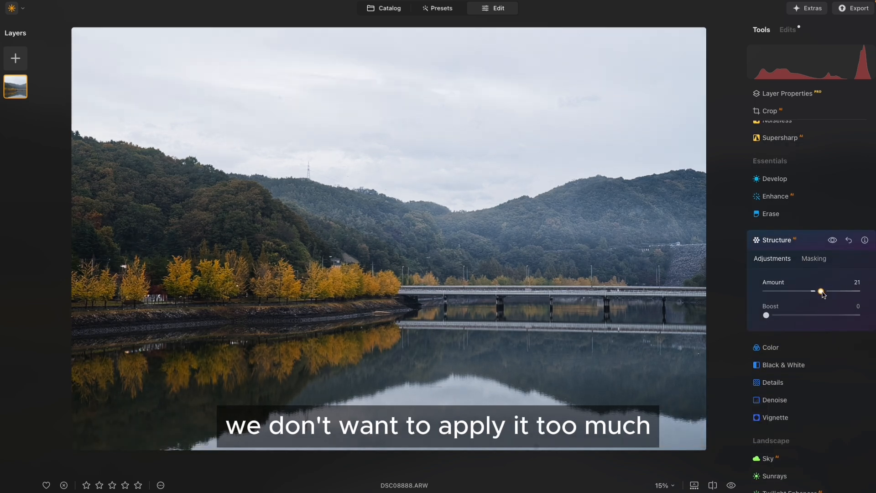
left_click_drag(821, 291, 825, 291)
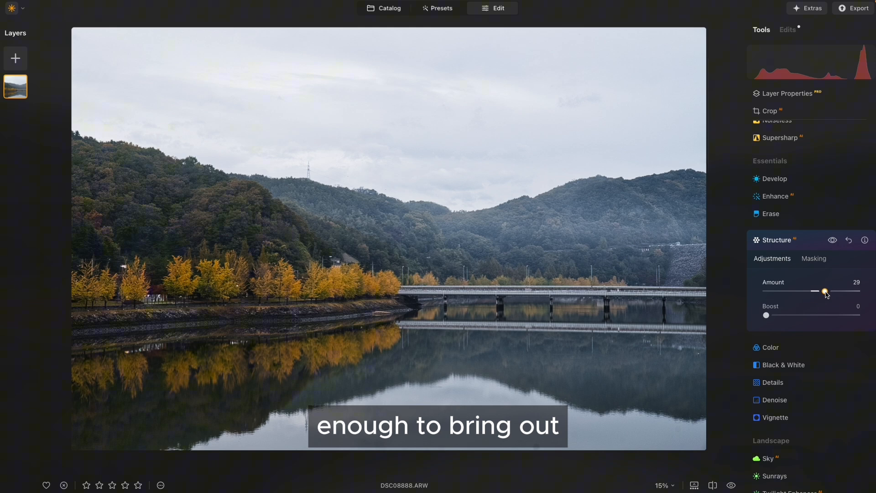
left_click_drag(827, 290, 822, 290)
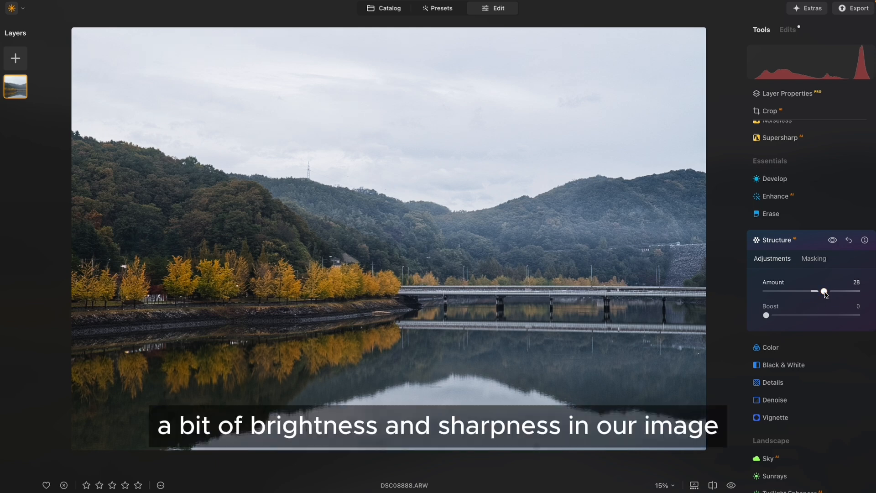
left_click_drag(823, 290, 827, 291)
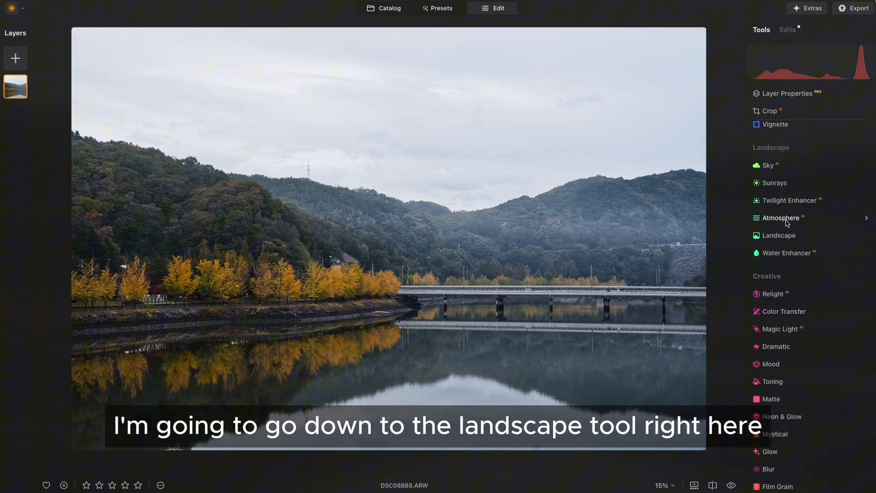
In Landscape, set Dehaze to 32 to clear haze from the mountains.
left_click(779, 235)
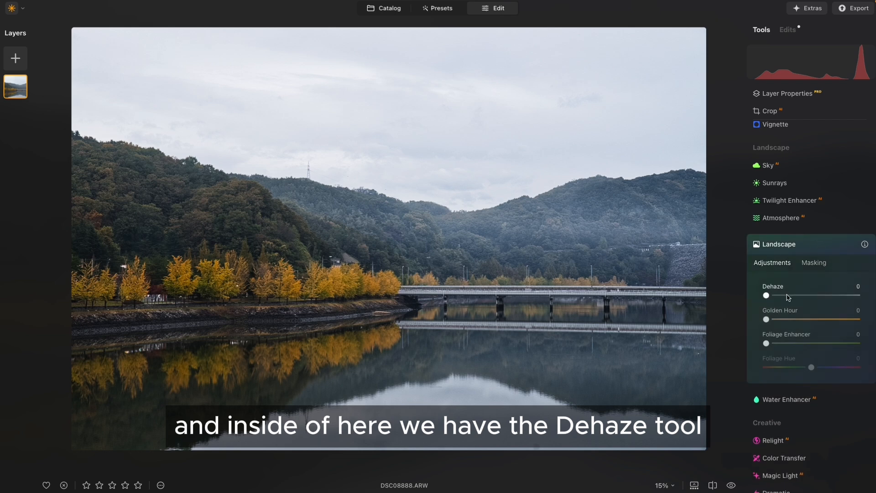
left_click_drag(767, 295, 787, 295)
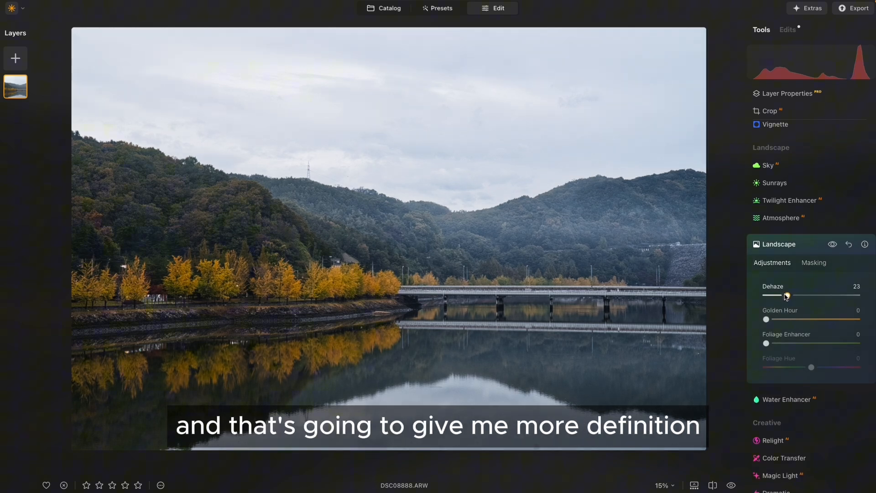
left_click_drag(776, 295, 798, 294)
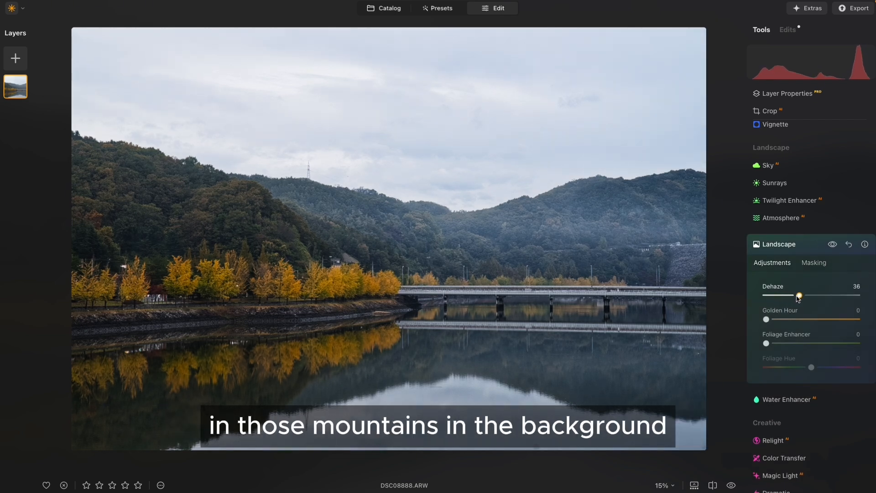
left_click_drag(798, 295, 801, 295)
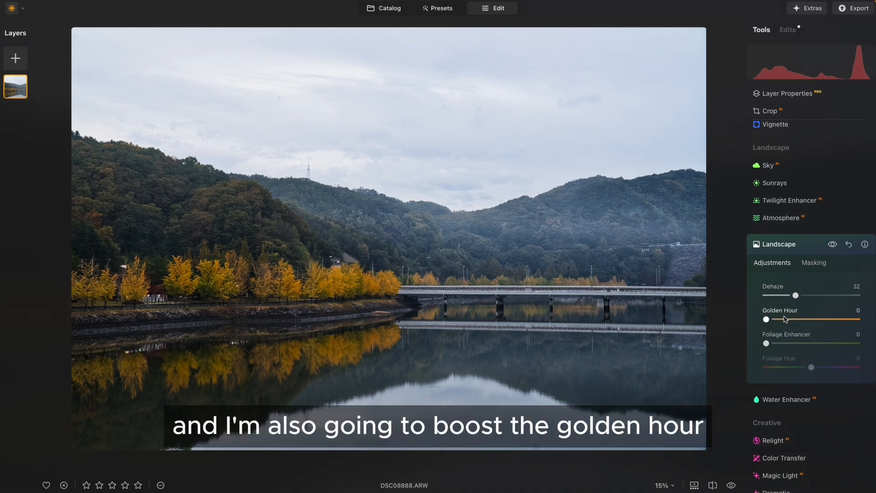
Raise Golden Hour to about 36 to warm the autumn tones.
left_click_drag(767, 320, 794, 320)
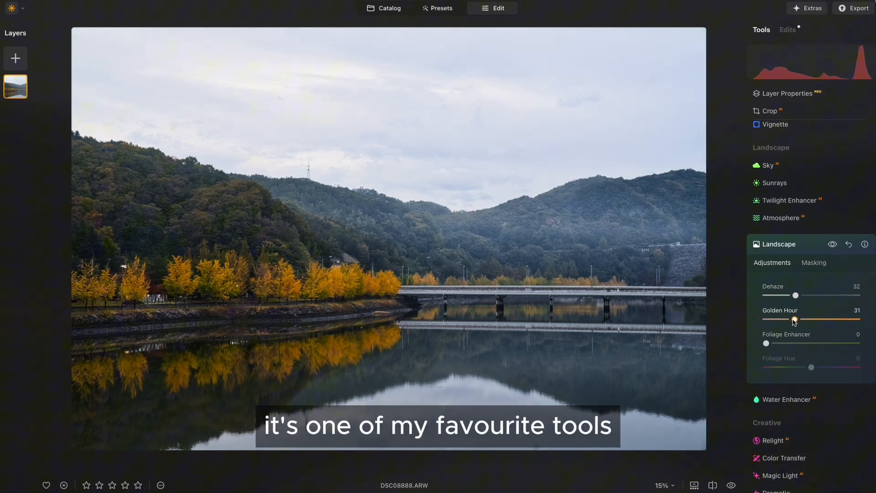
left_click_drag(794, 319, 798, 320)
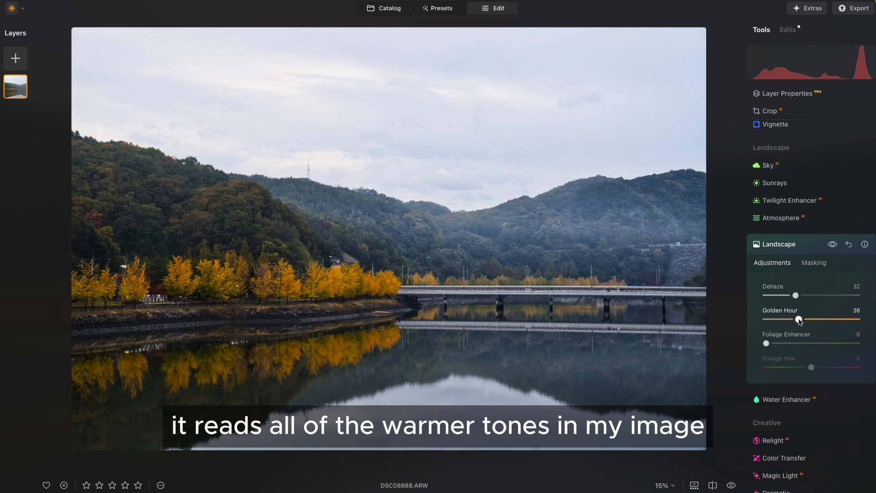
left_click_drag(801, 319, 799, 320)
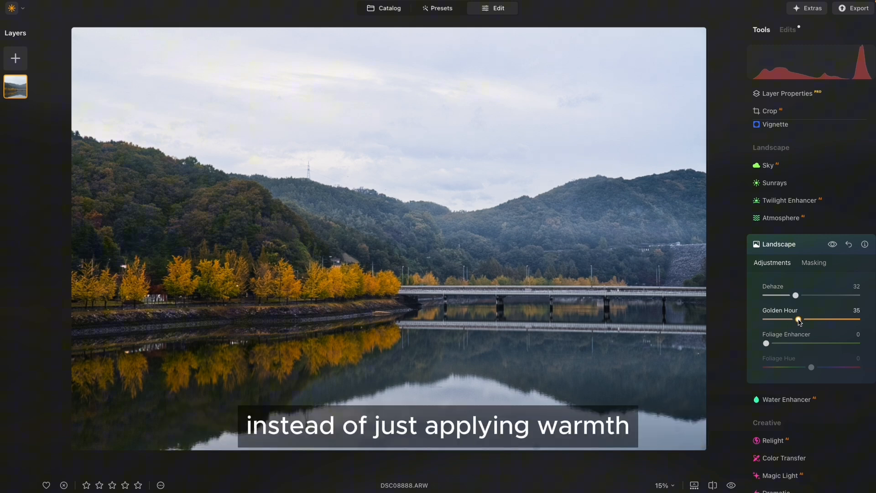
Settle Golden Hour at 36 and move on to Color Harmony.
left_click_drag(798, 320, 799, 319)
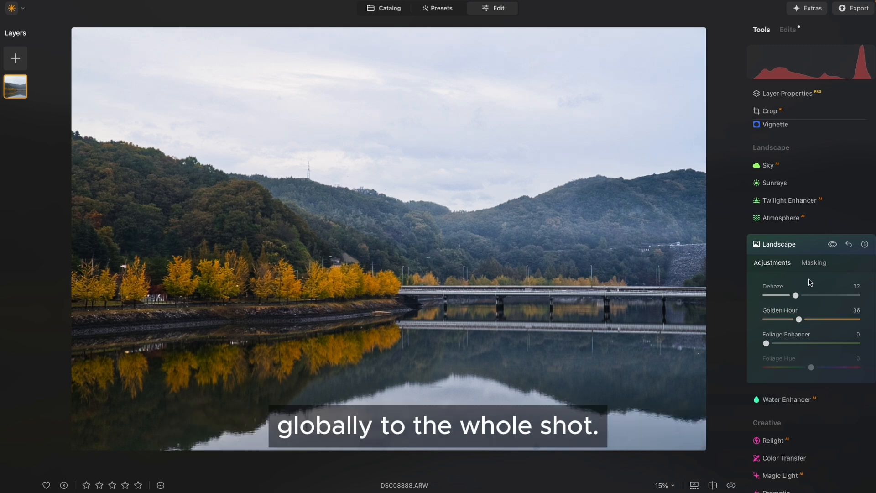
left_click(777, 244)
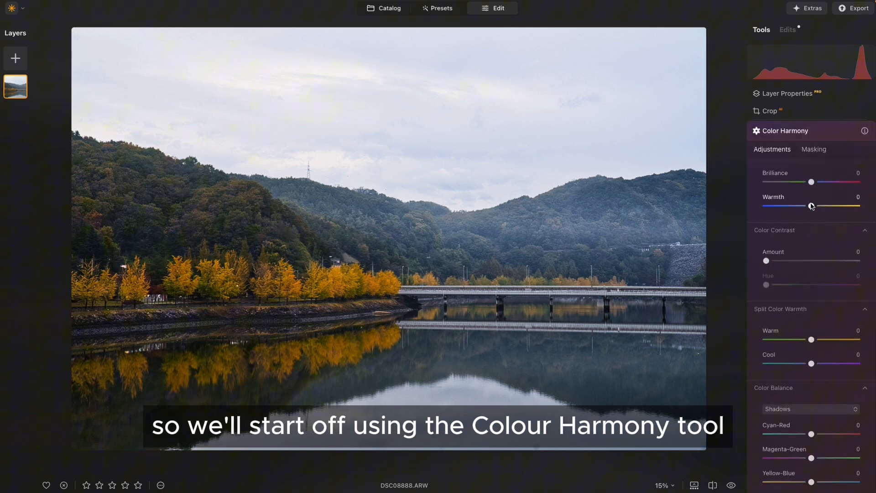
Set Warmth to -28 with split toning Warm 25 and Cool -21.
left_click_drag(812, 205, 805, 205)
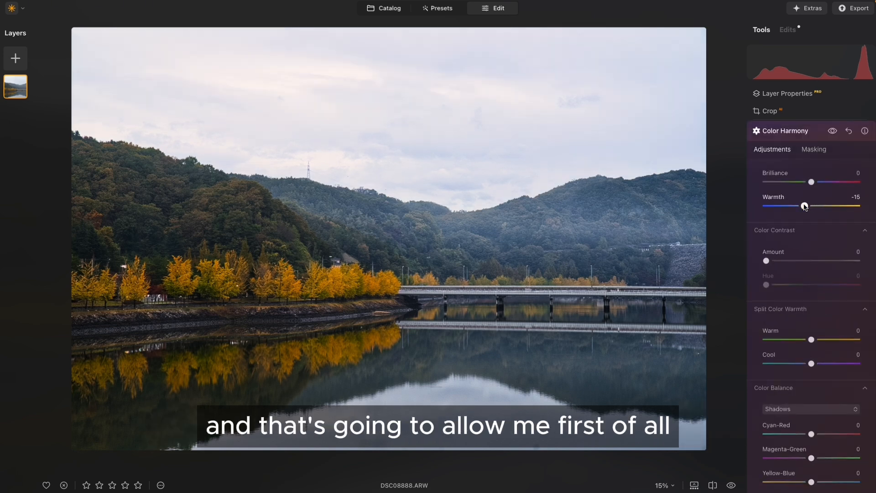
left_click_drag(805, 206, 801, 205)
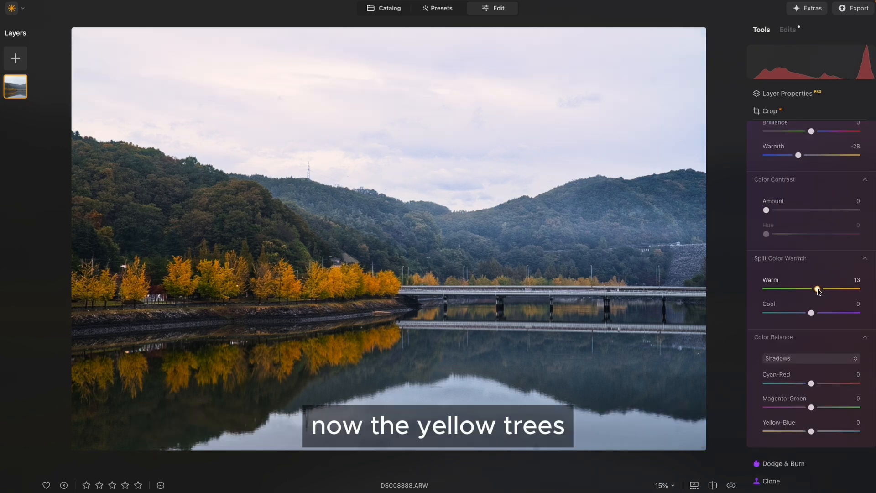
left_click_drag(817, 288, 822, 289)
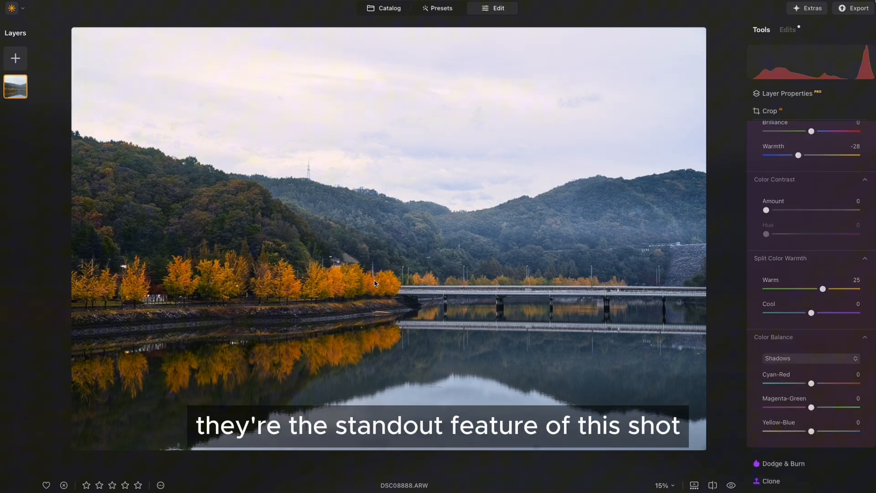
left_click_drag(812, 313, 804, 312)
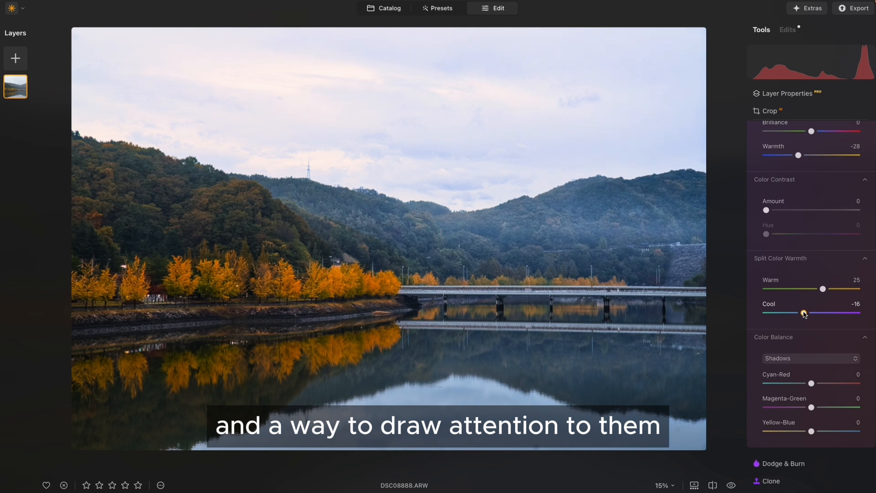
left_click_drag(804, 313, 801, 312)
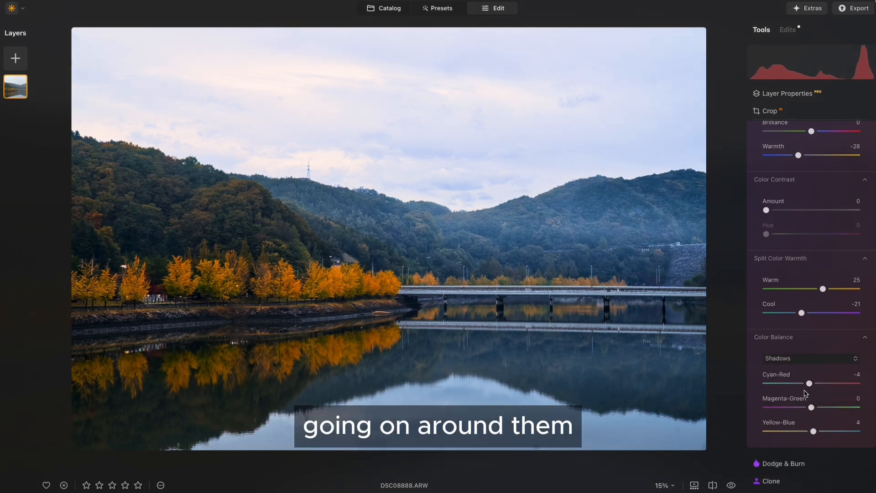
Pick another Color Balance range and shift the blue hue to -37.
left_click(811, 358)
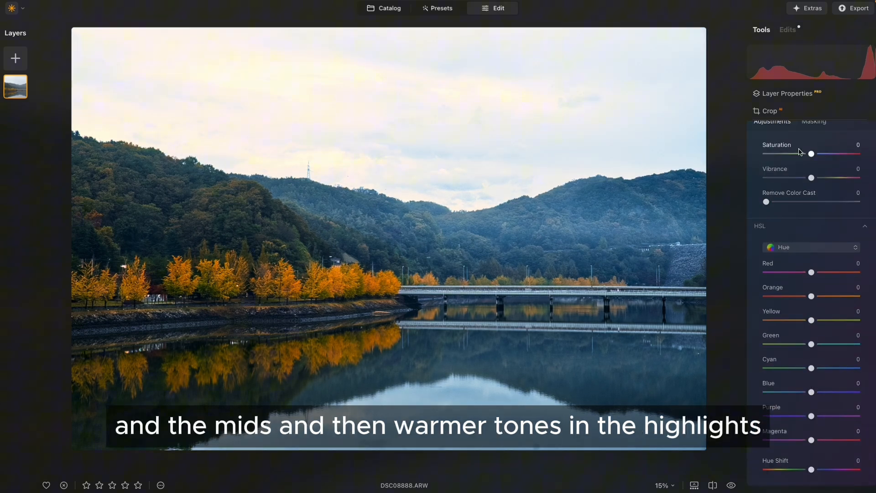
left_click_drag(813, 153, 807, 164)
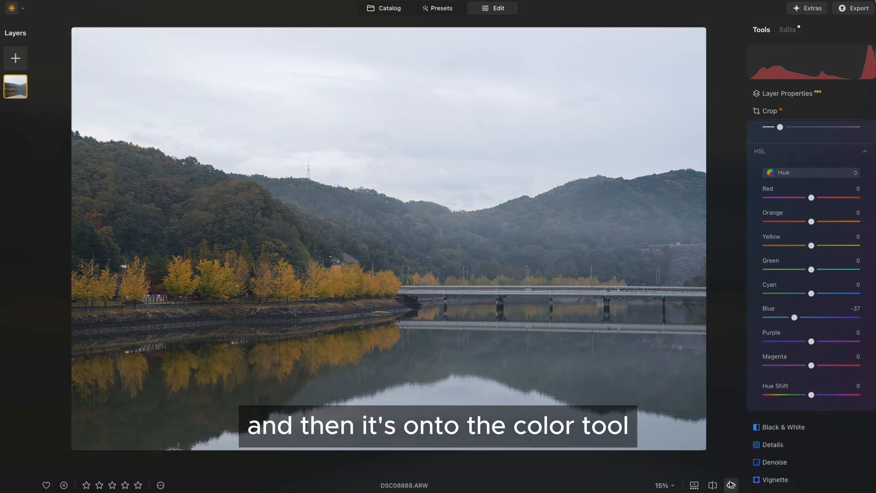
Compare the graded lake photo against the original in the Before/After split.
left_click(731, 485)
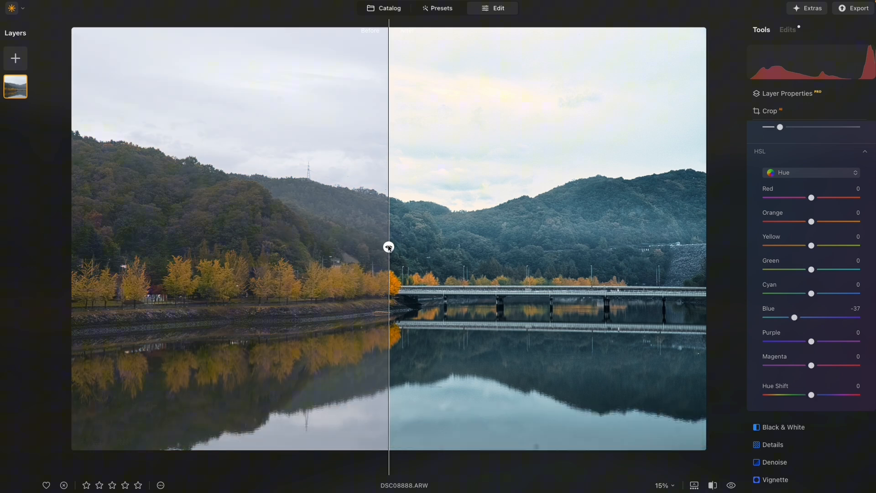
left_click_drag(390, 246, 251, 246)
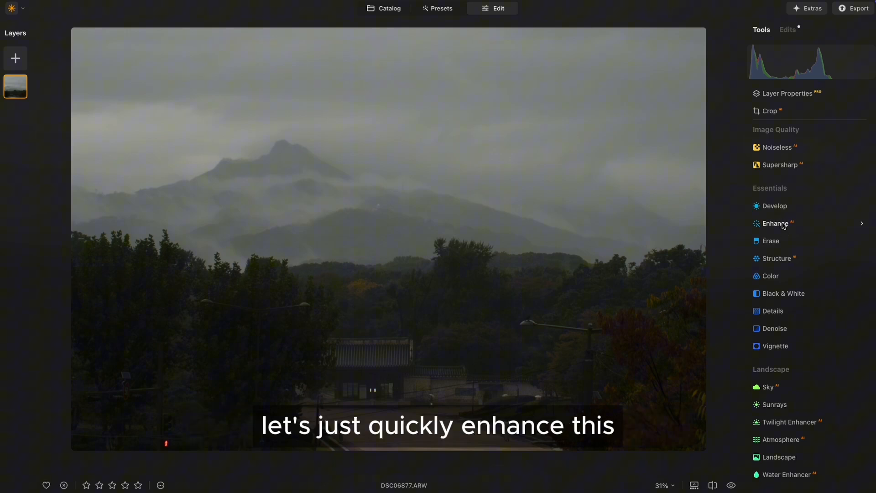
In Enhance AI, raise Sky Enhancer to 72 and nudge the slider above it.
left_click(776, 223)
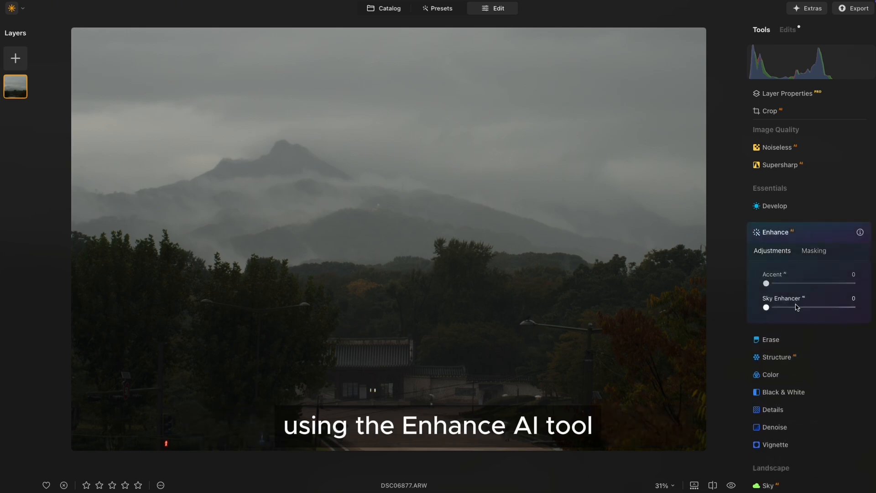
left_click_drag(766, 307, 827, 307)
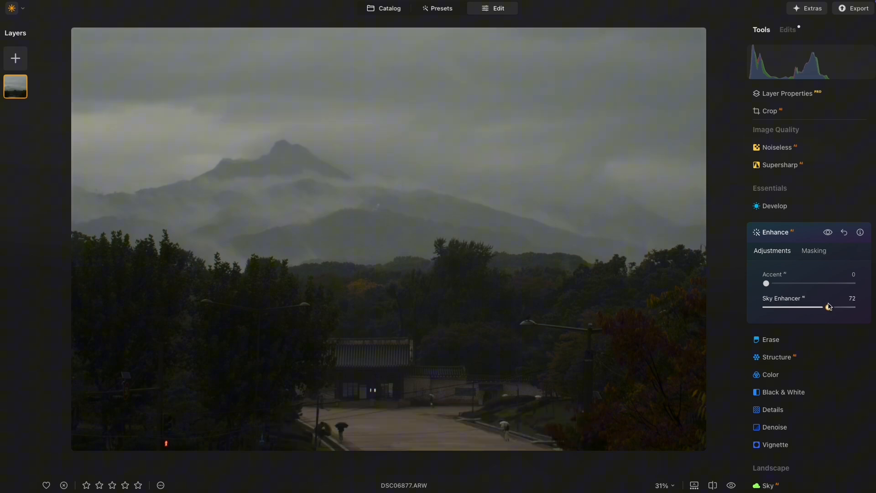
left_click_drag(766, 283, 786, 283)
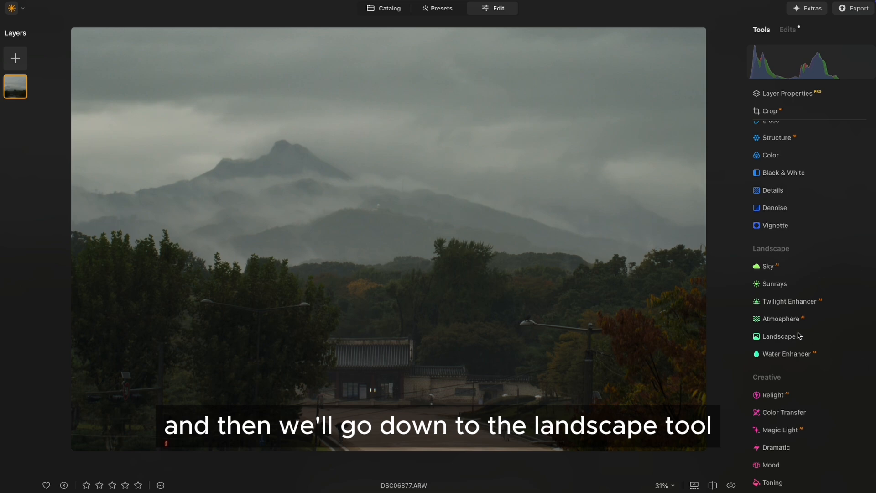
Add Atmosphere fog and try deep then zero Depth.
left_click(781, 319)
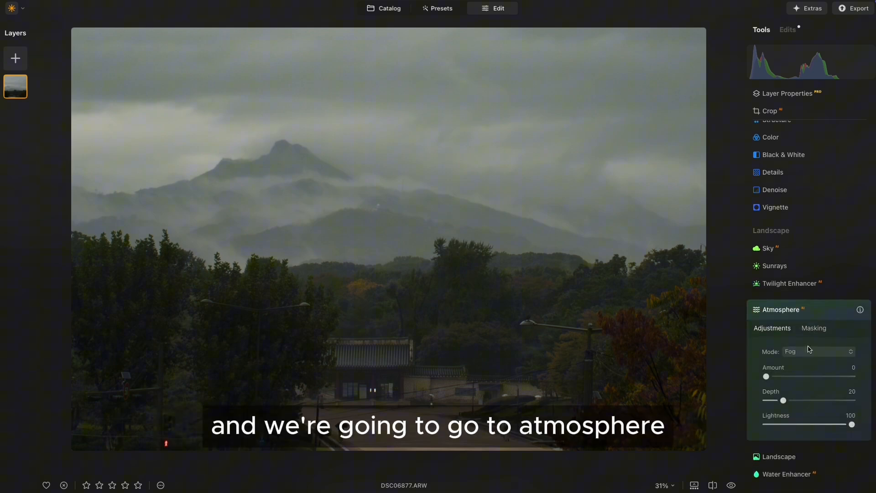
left_click_drag(767, 376, 806, 376)
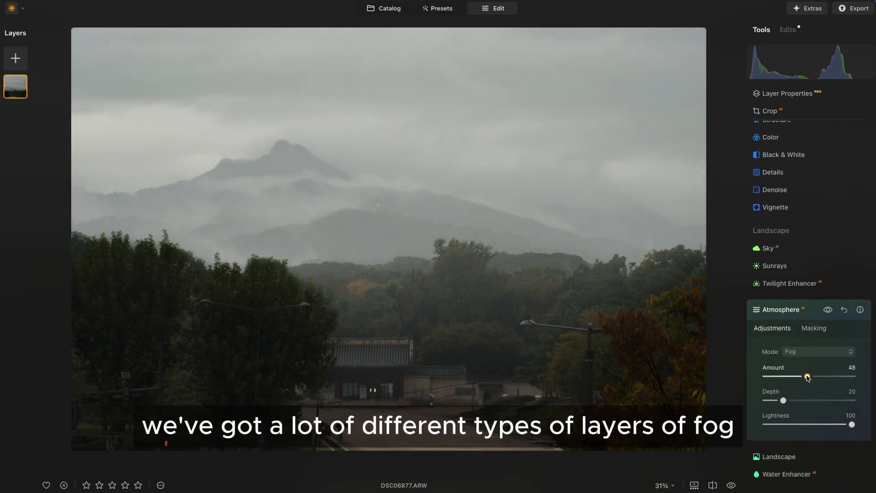
left_click_drag(808, 376, 804, 376)
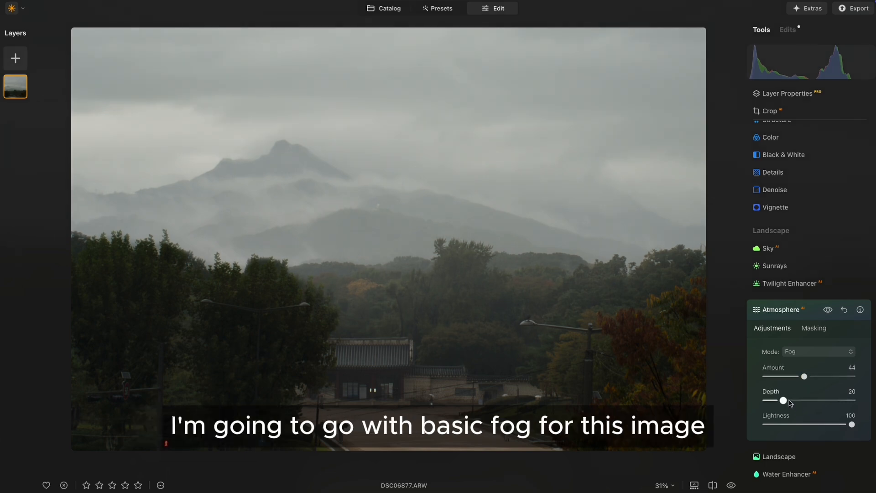
left_click_drag(783, 400, 835, 399)
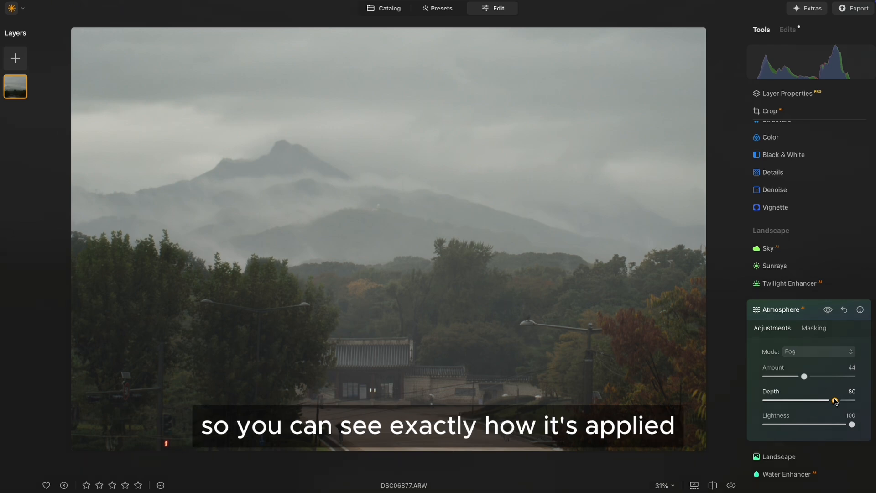
left_click_drag(832, 400, 765, 400)
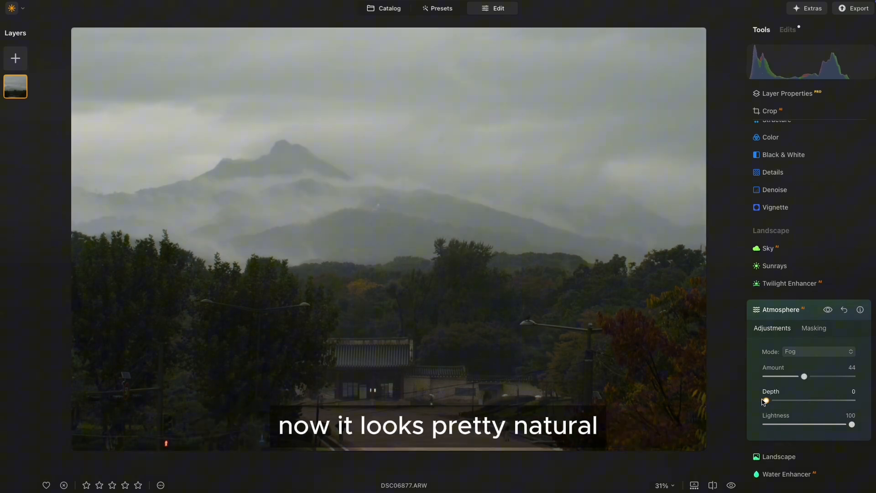
Try maximum fog, raise Depth slightly and settle Amount at a natural level.
left_click_drag(804, 376, 852, 377)
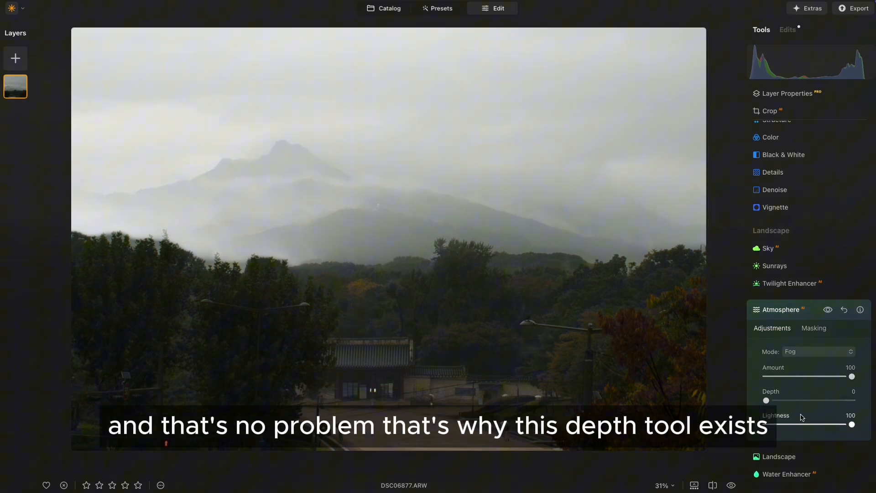
left_click_drag(766, 401, 790, 401)
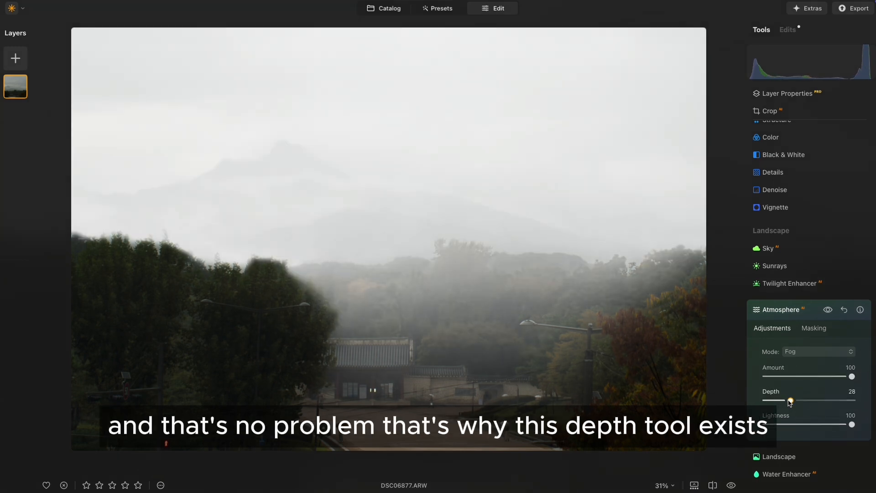
left_click_drag(851, 377, 801, 377)
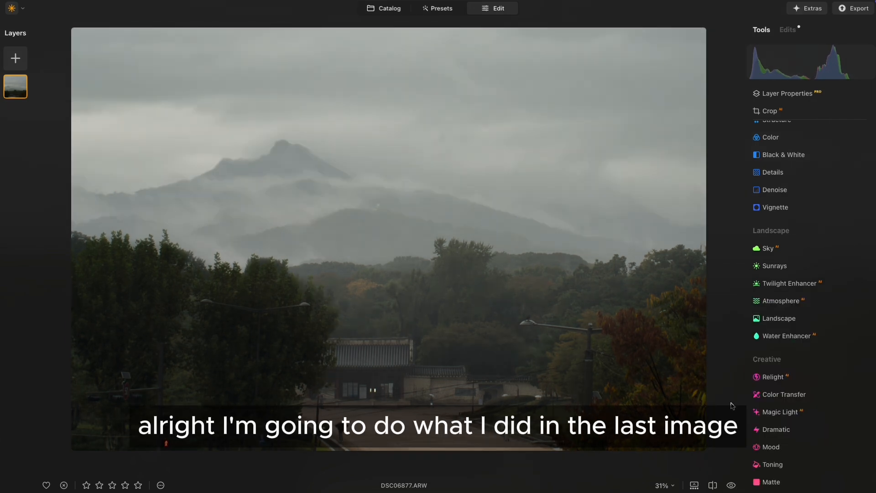
Lower Warmth in Color Harmony for a cool blue grade and compare with the original.
left_click(772, 137)
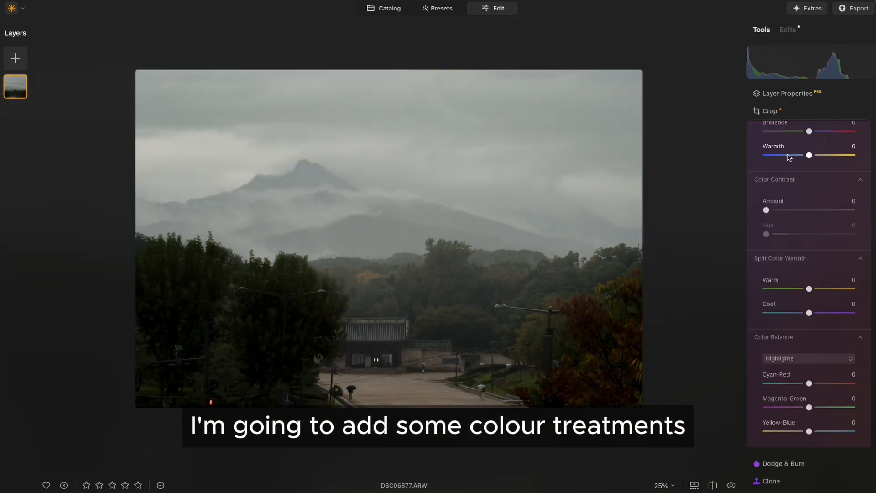
left_click_drag(808, 156, 783, 204)
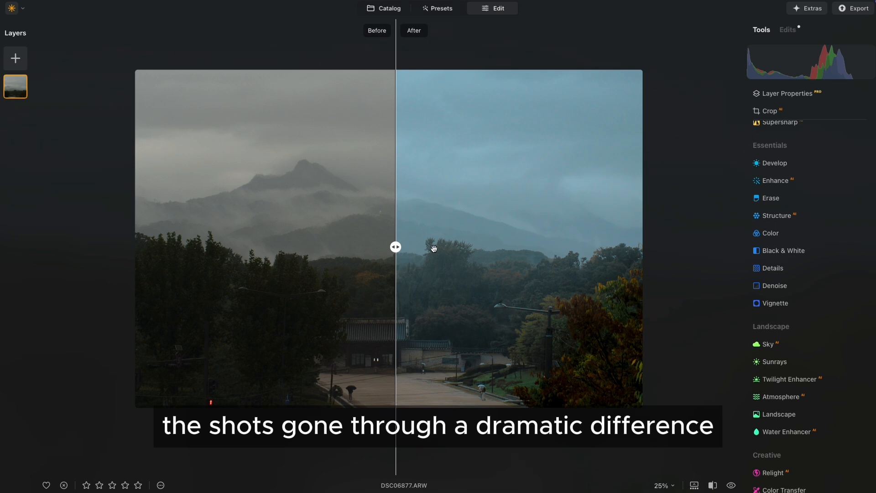
left_click_drag(396, 248, 618, 248)
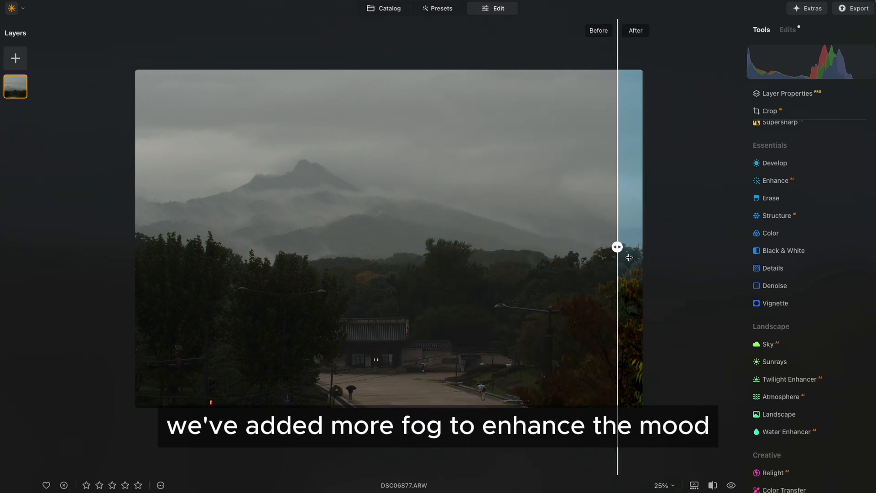
left_click_drag(618, 247, 471, 246)
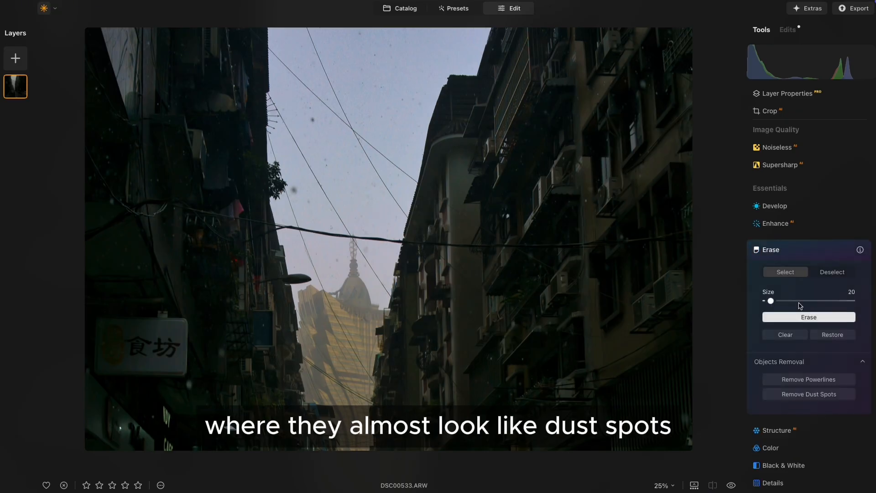
Remove dust spots across the street photo with the Erase tool, then collapse it.
left_click(808, 395)
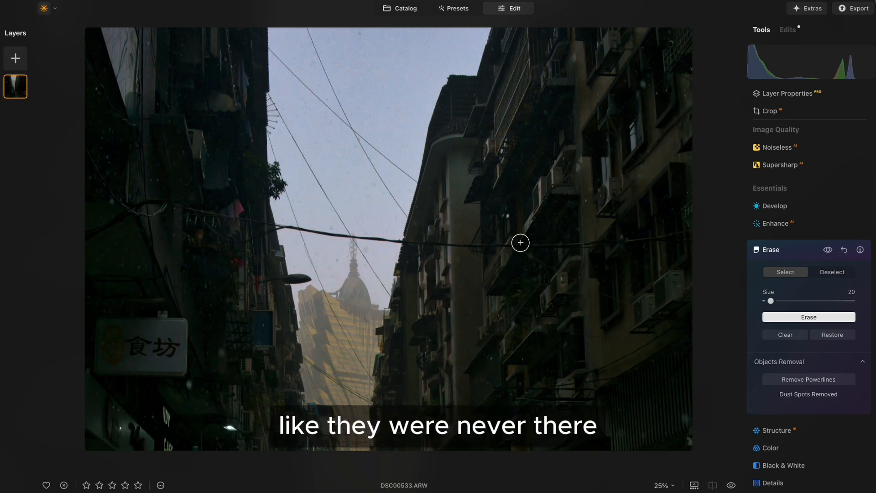
left_click(400, 10)
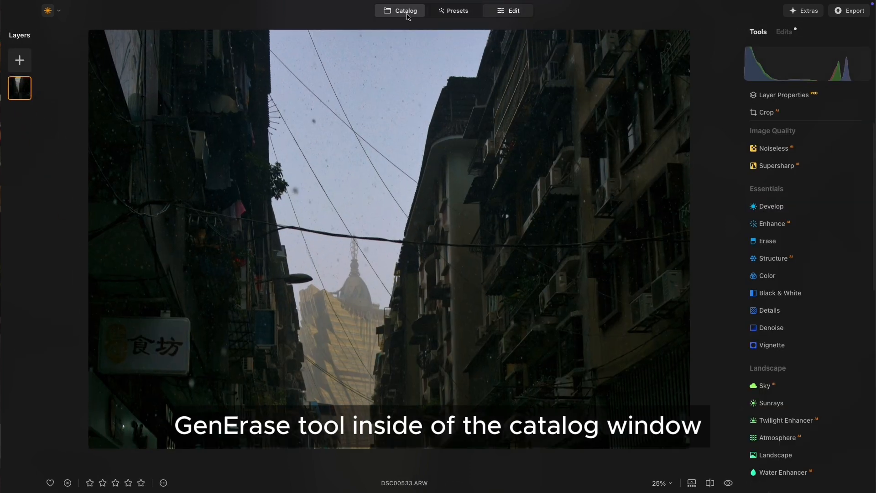
From the catalog, start GenErase on the street photo and mark a sky spot for removal.
left_click(405, 10)
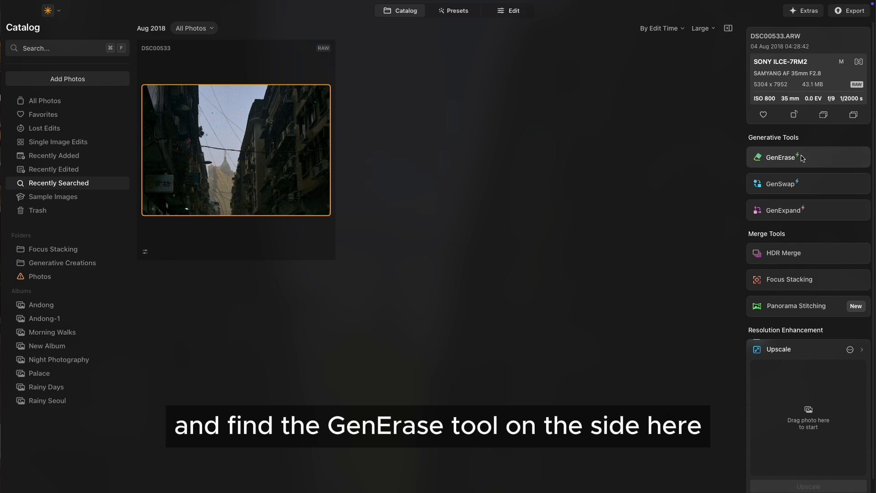
left_click(781, 157)
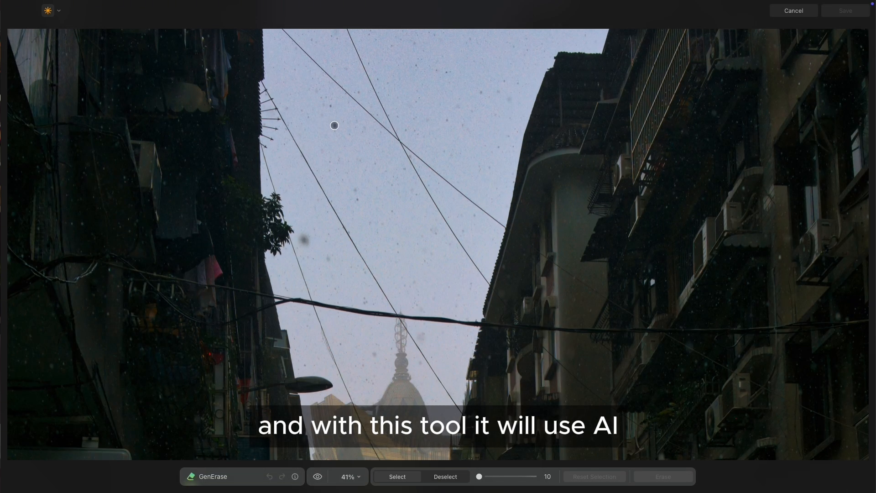
left_click(663, 477)
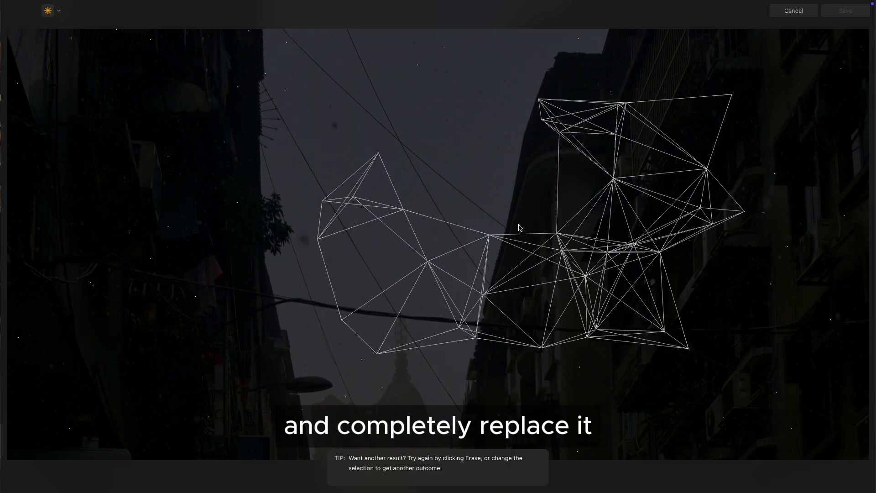